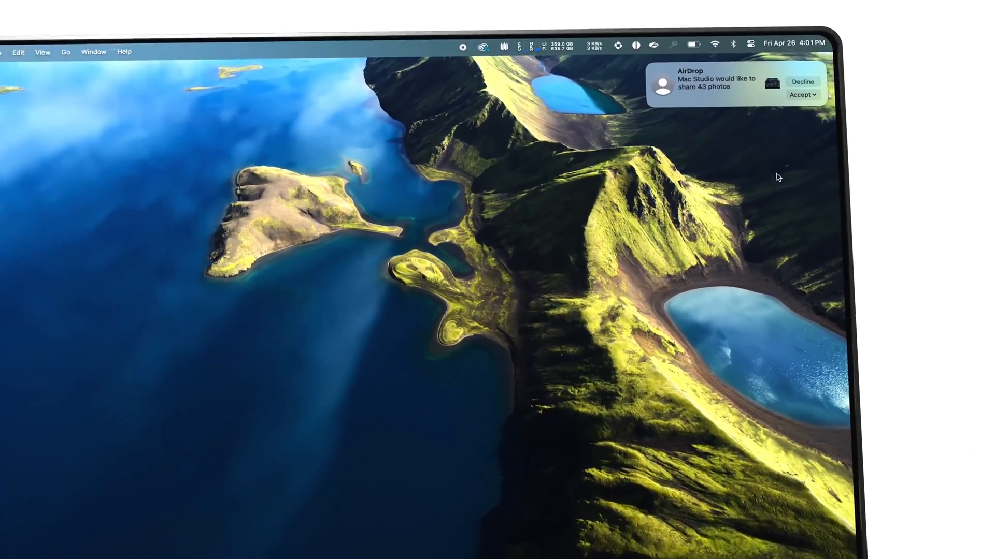
Reveal the Accept options for Mac Studio's 43-photo AirDrop: Open in Photos or Save to Downloads.
left_click(803, 95)
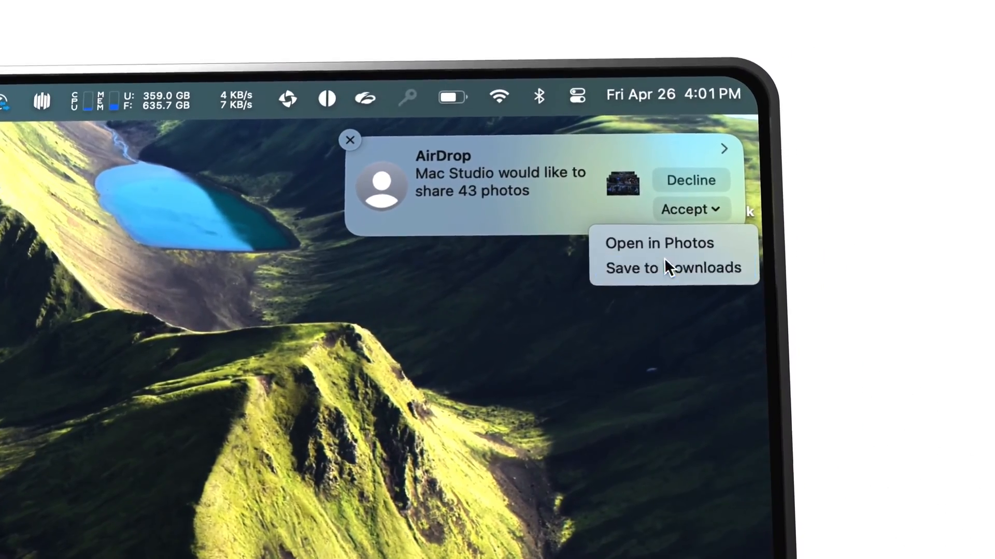
left_click(666, 268)
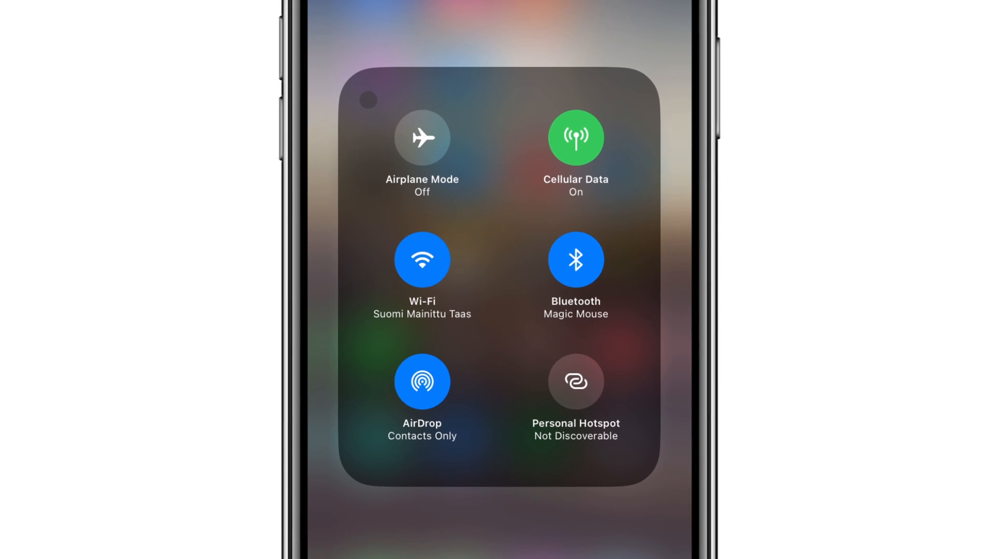
Show the iPhone's AirDrop receiving options, currently set to Contacts Only.
left_click(421, 381)
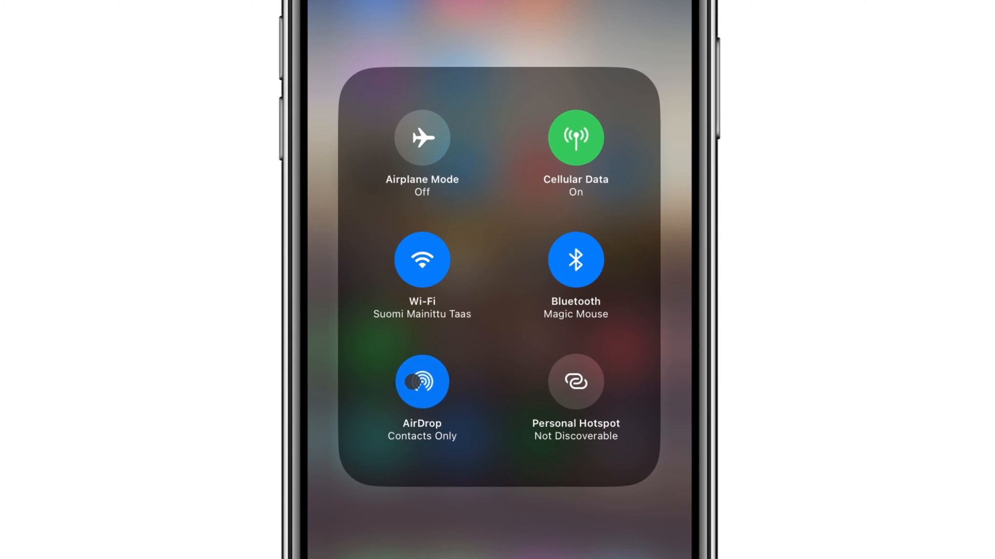
left_click(421, 382)
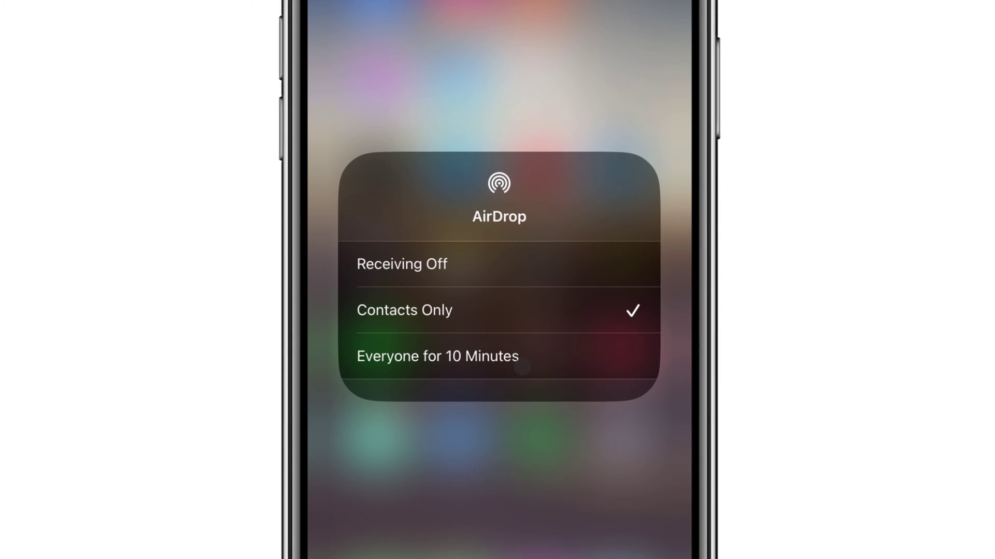
left_click(436, 356)
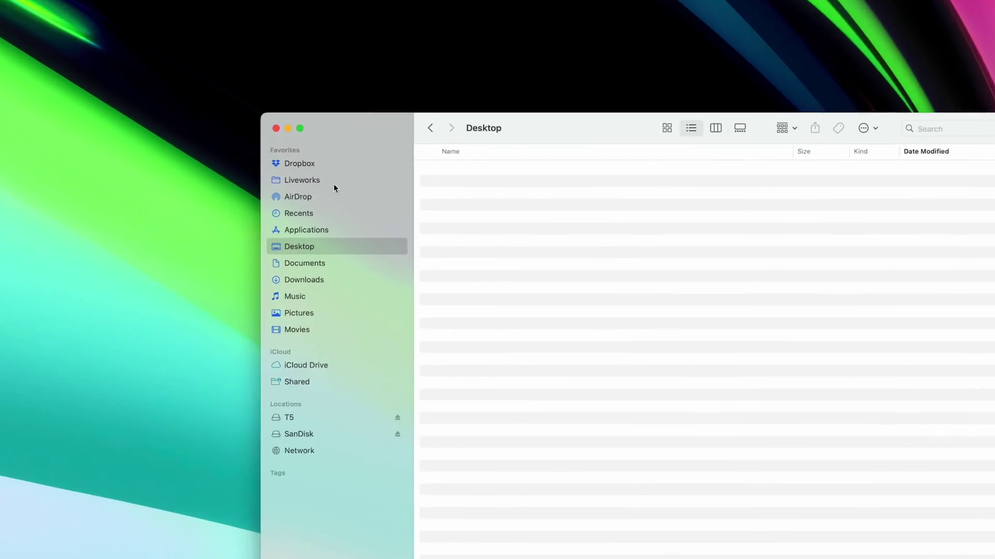
Open AirDrop in the Mac's Finder sidebar.
left_click(301, 197)
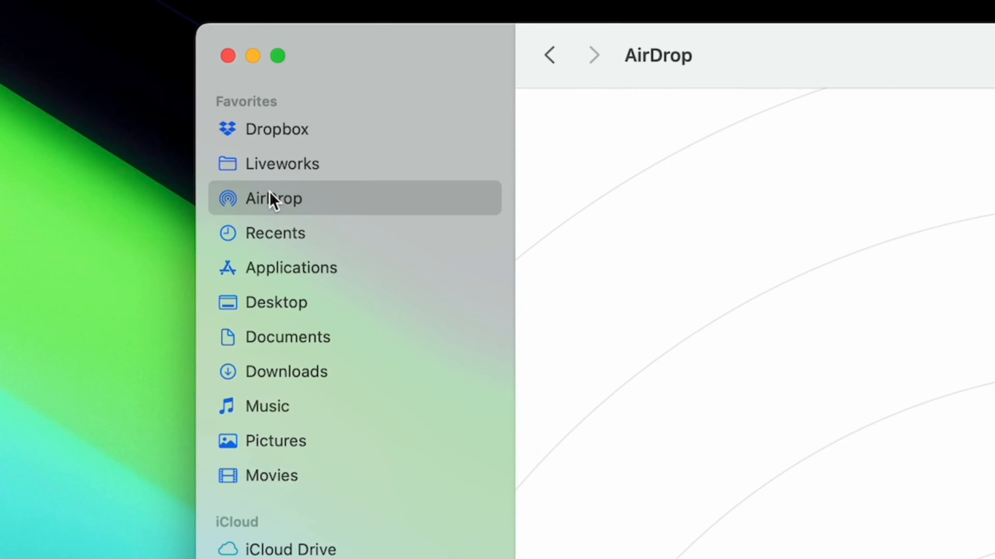
left_click(521, 438)
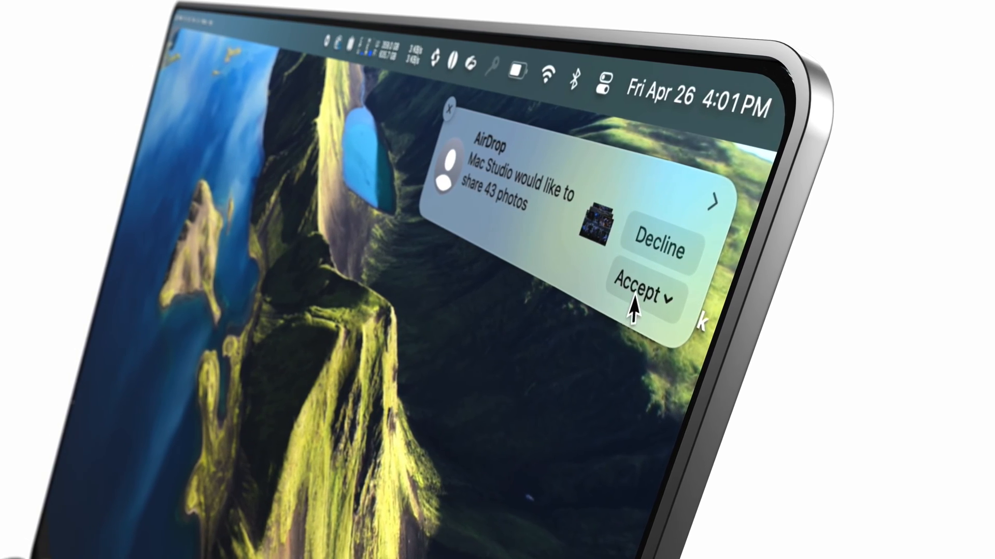
List the accept choices for the 43-photo AirDrop, Open in Photos or Save to Downloads.
left_click(648, 281)
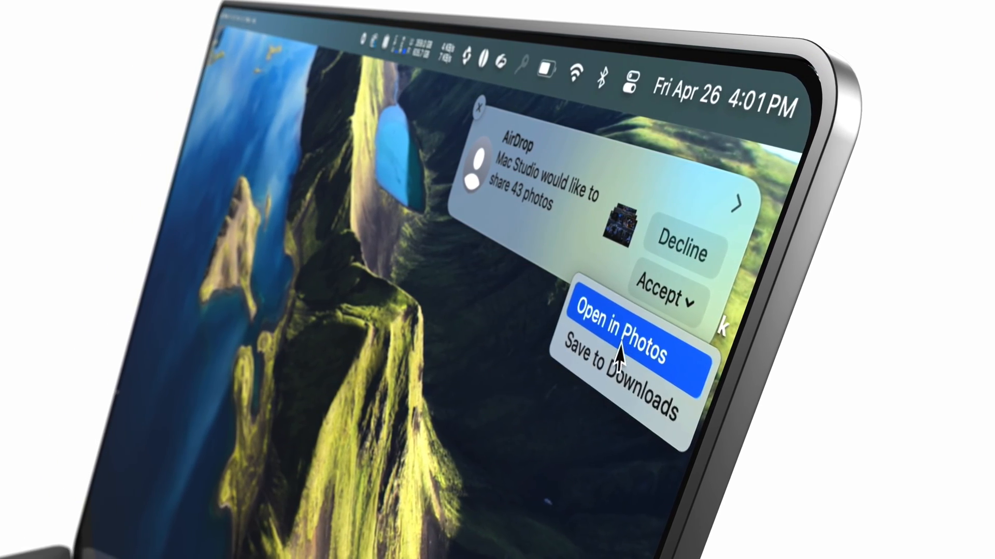